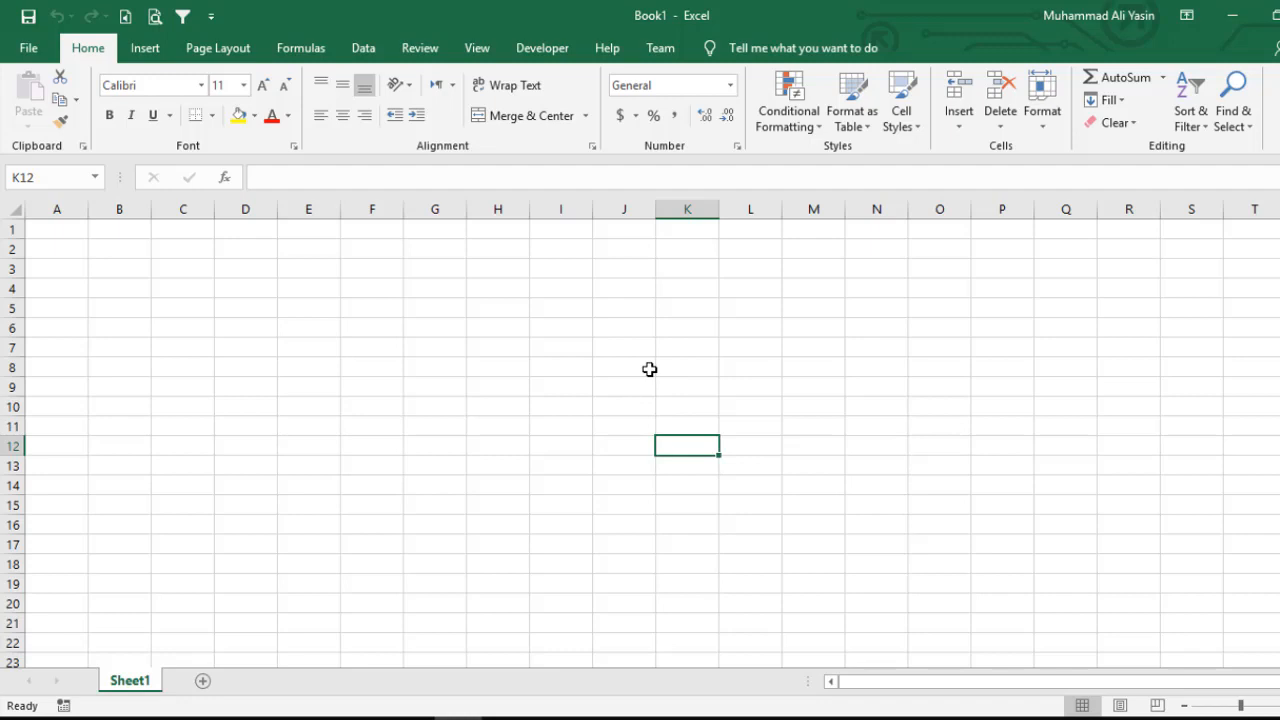
Step: Type a =TODAY formula and select the date cell to check its formula
text(=)
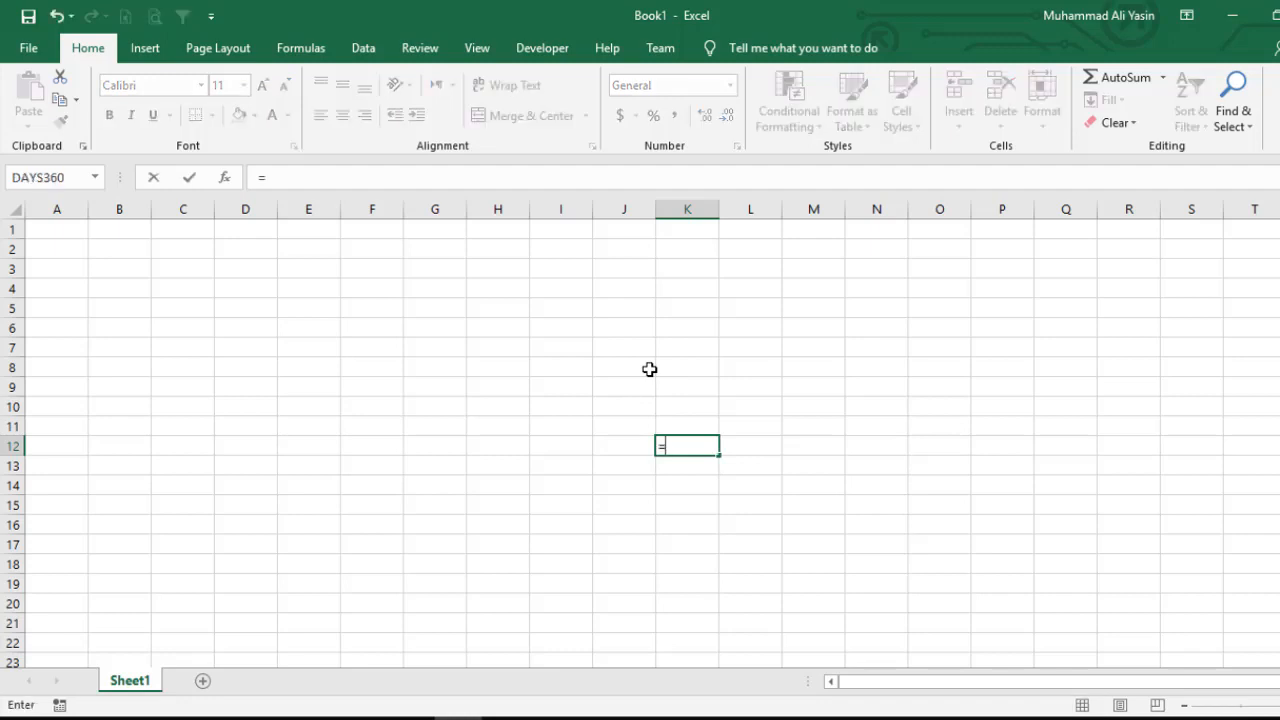
text(today)
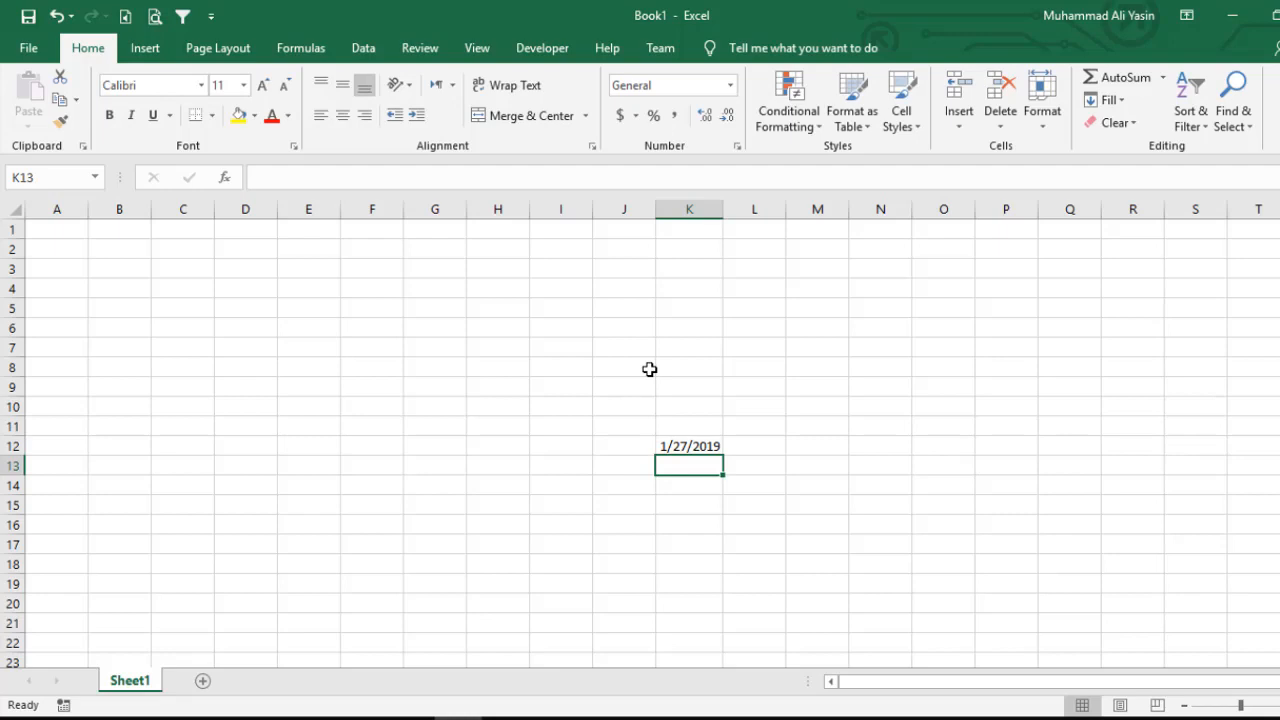
click(689, 446)
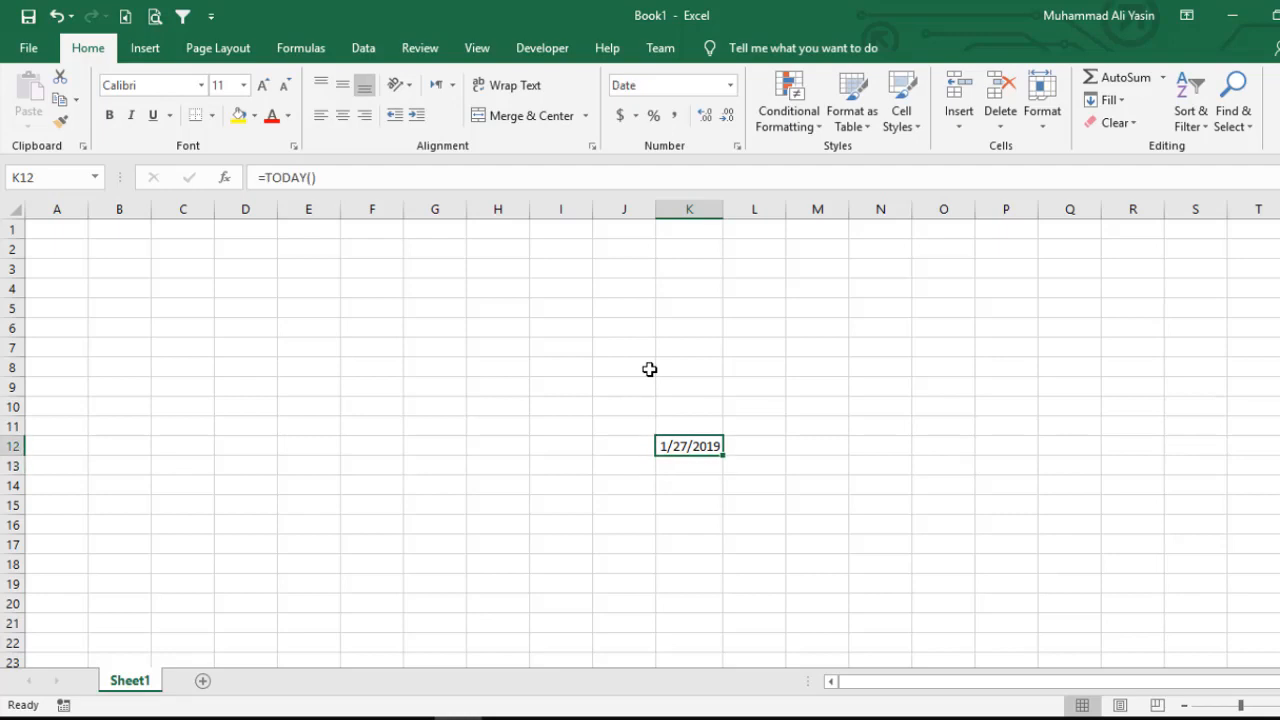
click(689, 426)
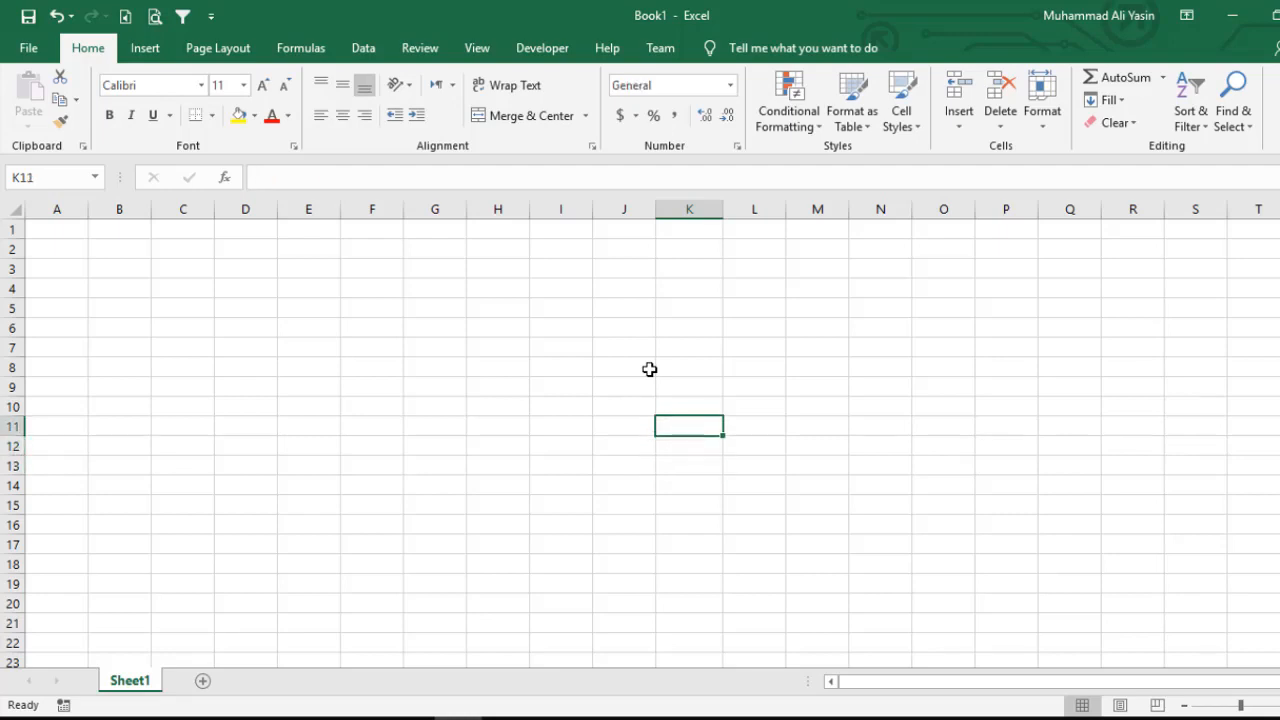
Step: Enter =TODAY() in F8 and select that date for copying
click(372, 367)
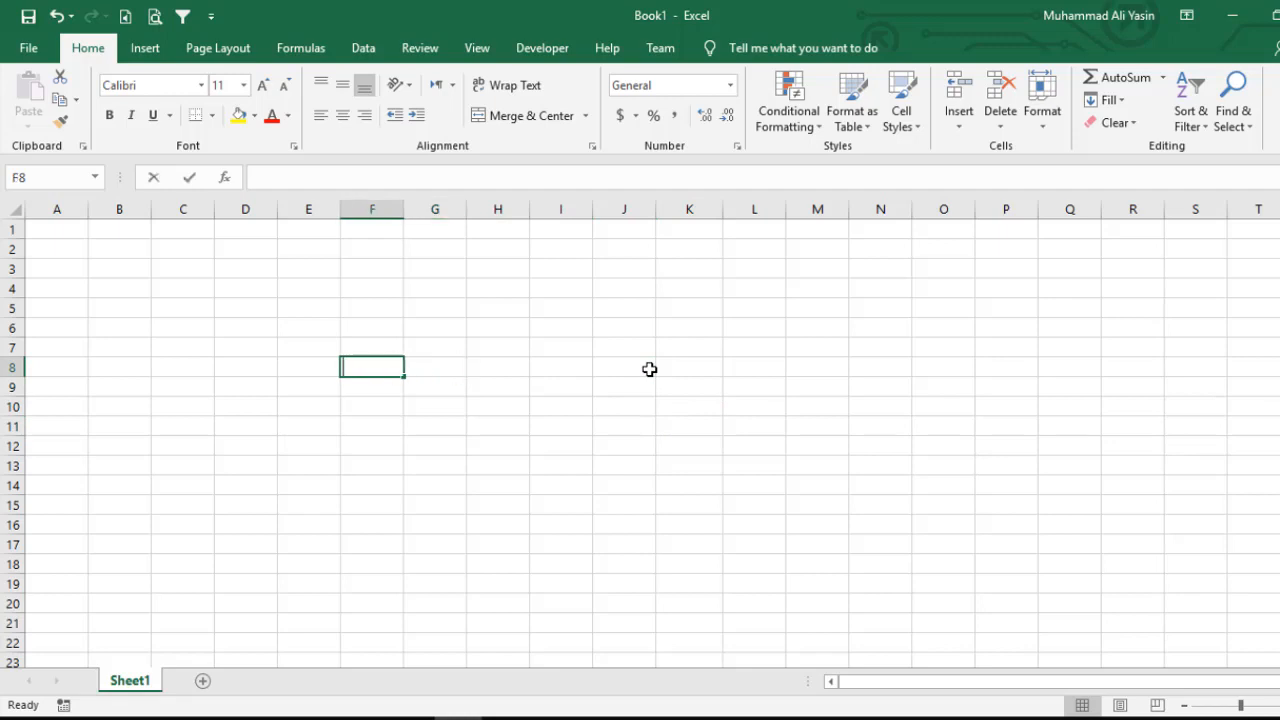
text(=today()
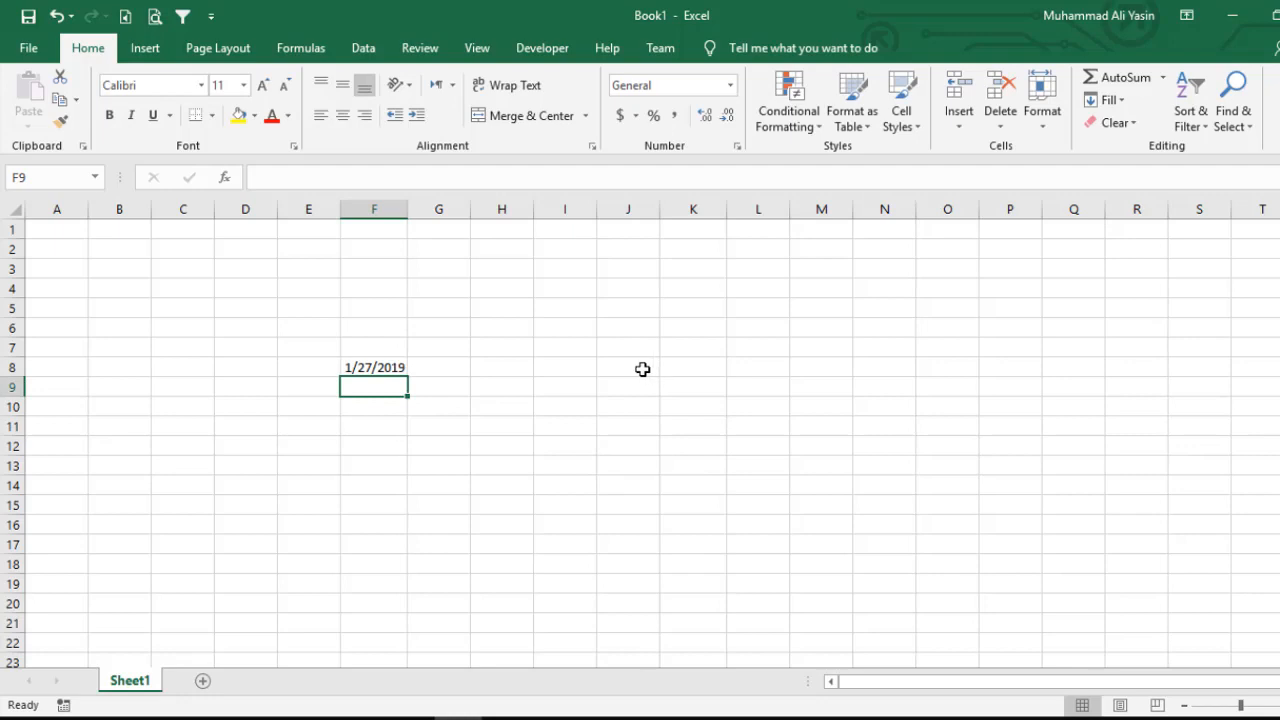
click(374, 367)
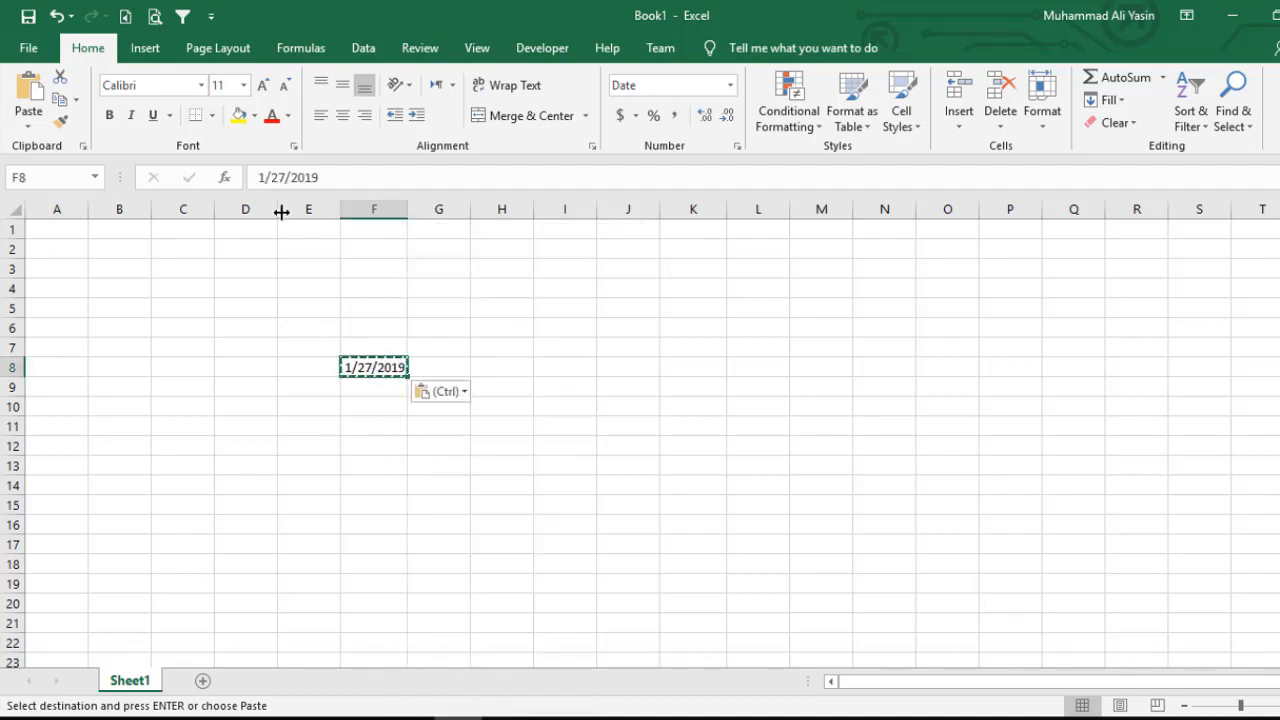
mouse_move(298, 177)
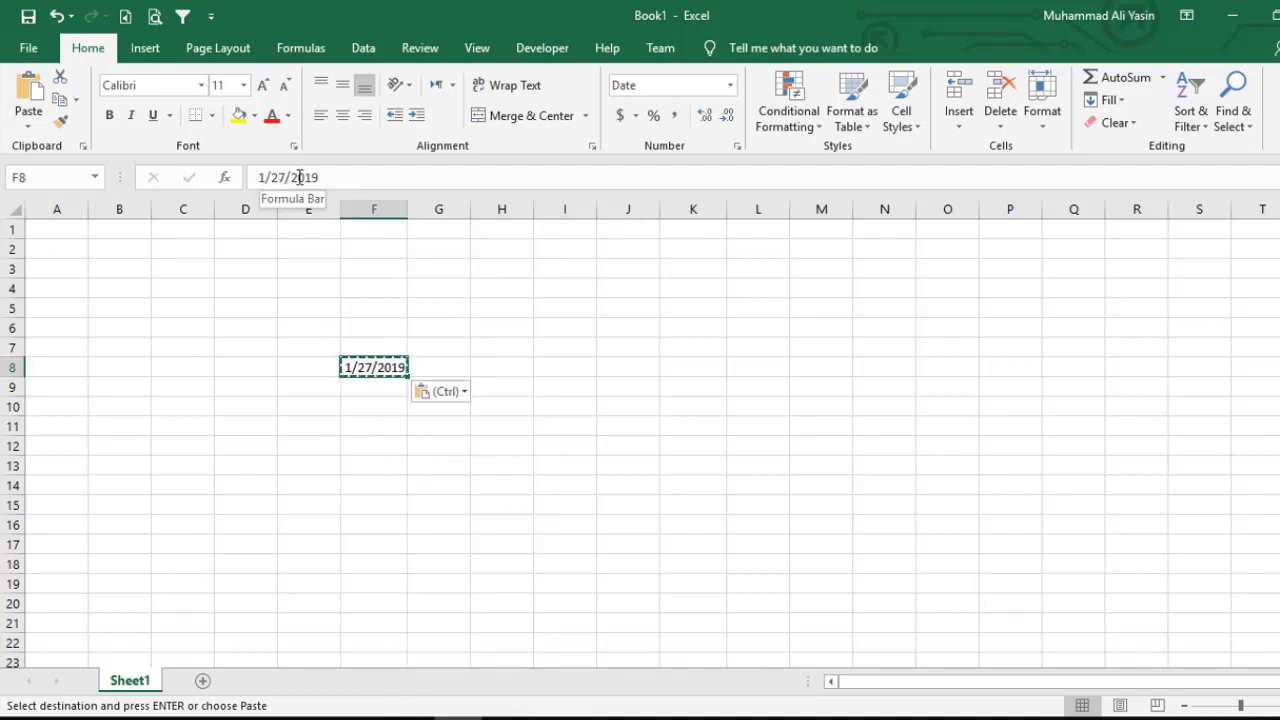
double_click(374, 367)
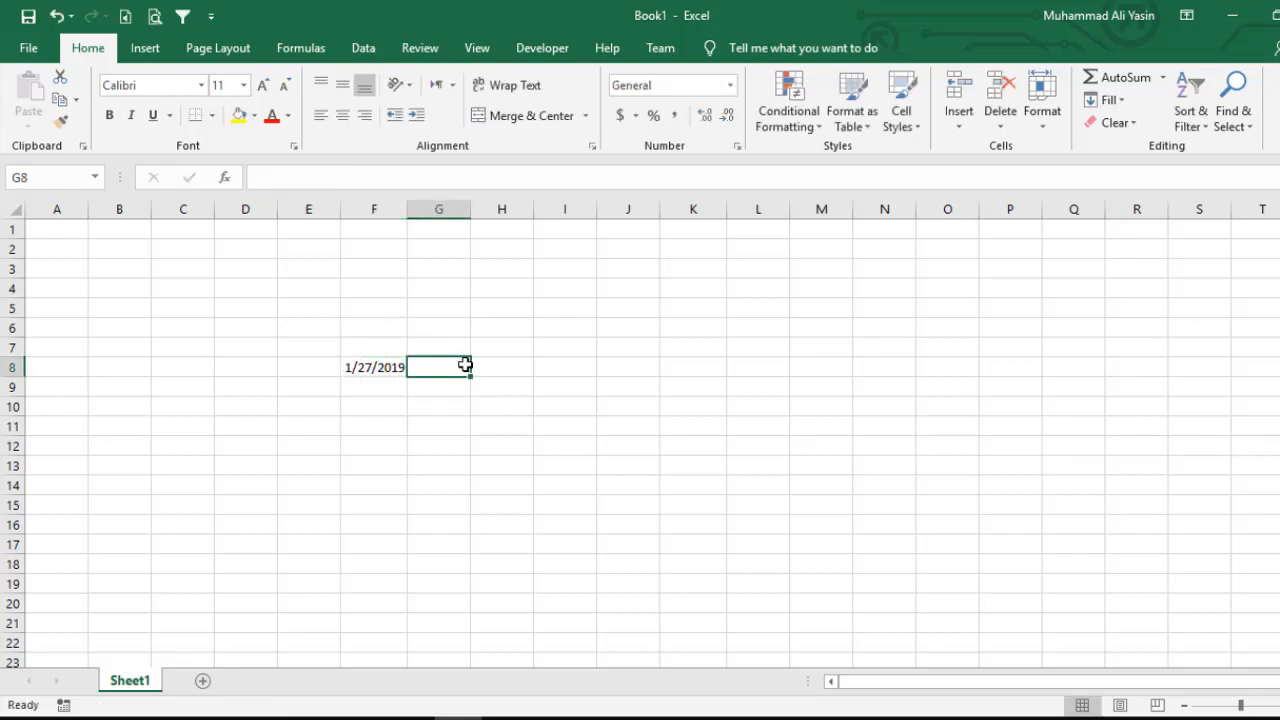
Step: Enter =TODAY() in G8, clear the row 8 dates, and type 1/27/2019 in F6
text(=today())
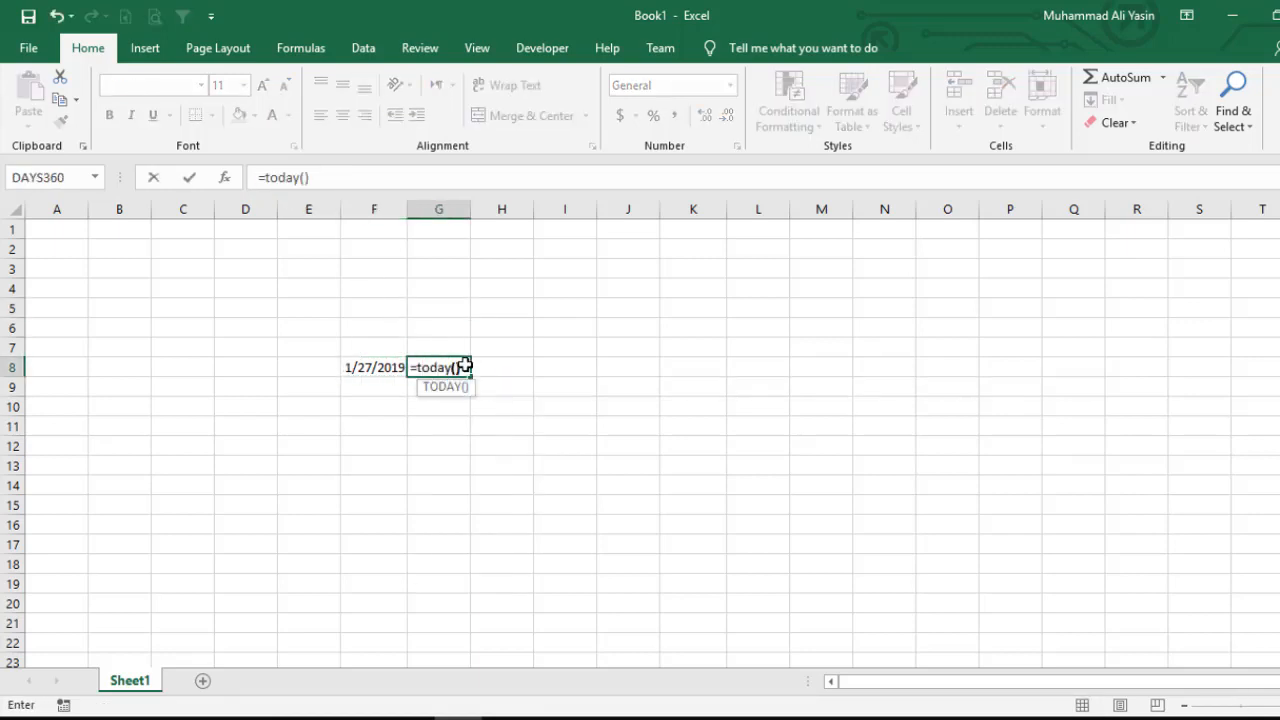
key(Return)
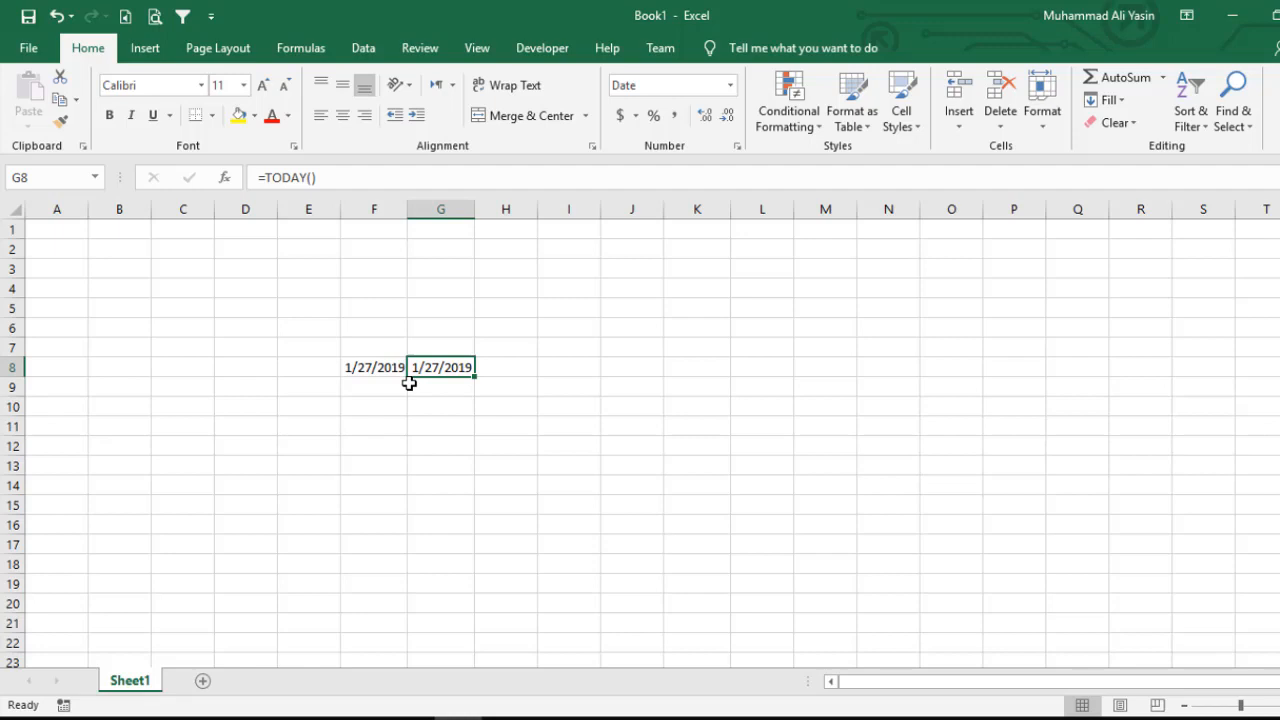
mouse_move(925, 190)
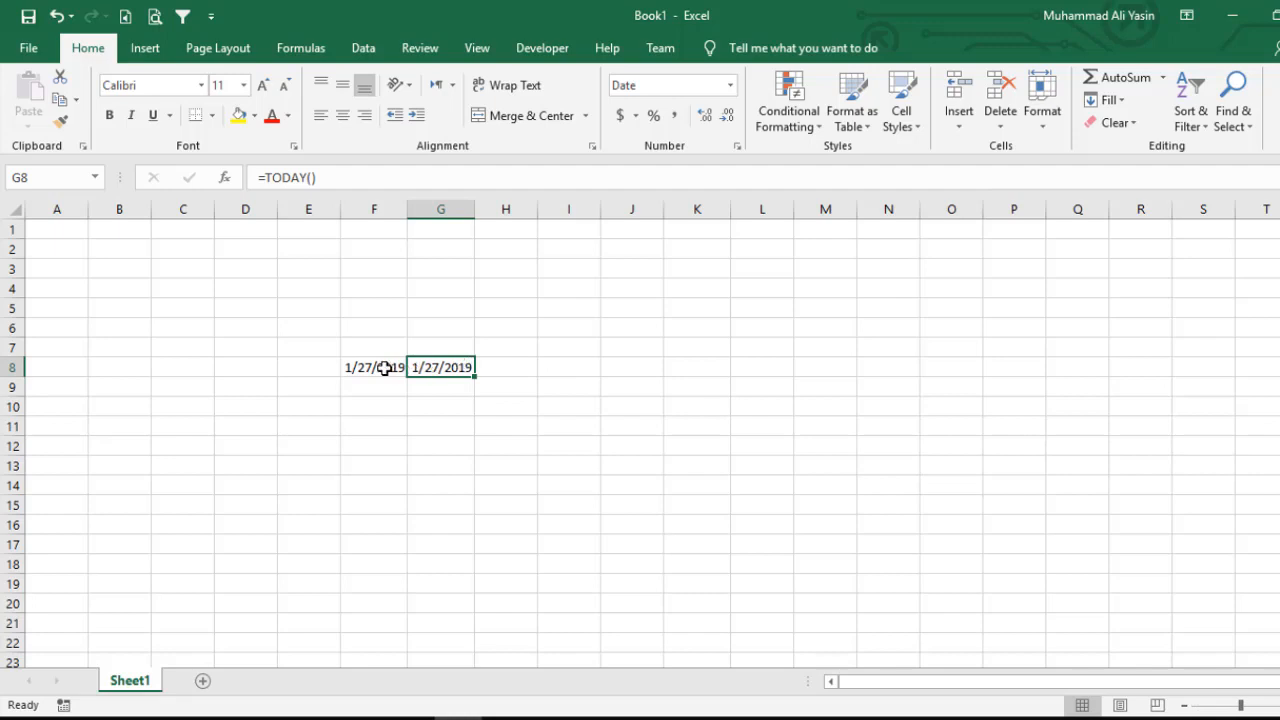
click(373, 367)
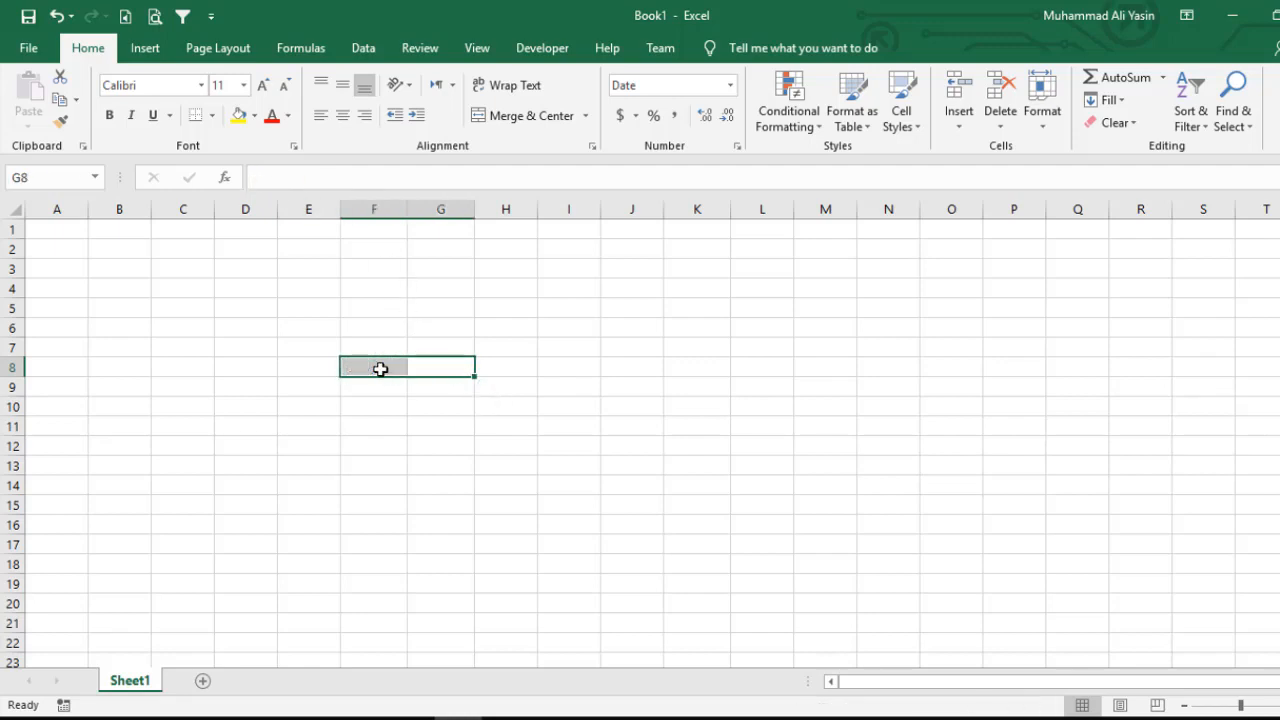
click(374, 328)
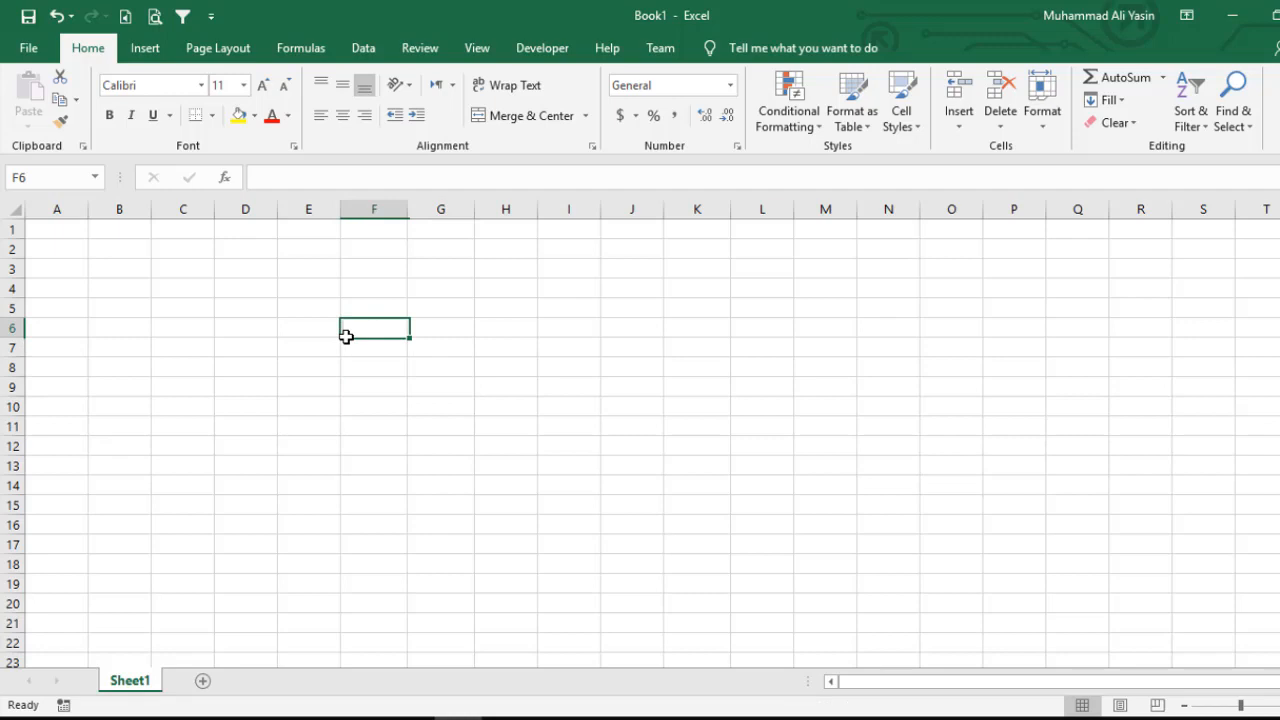
text(1/27/2019)
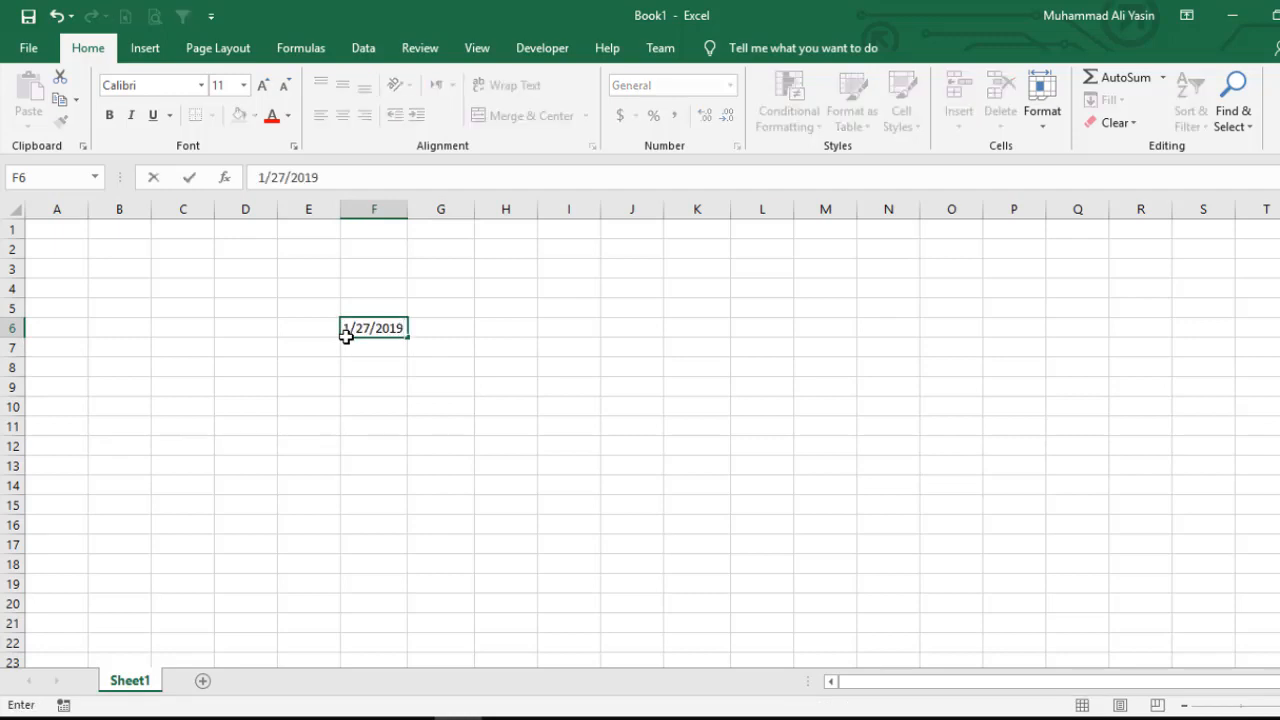
Step: Search the Start menu for 'key' and launch the On-Screen Keyboard
click(10, 710)
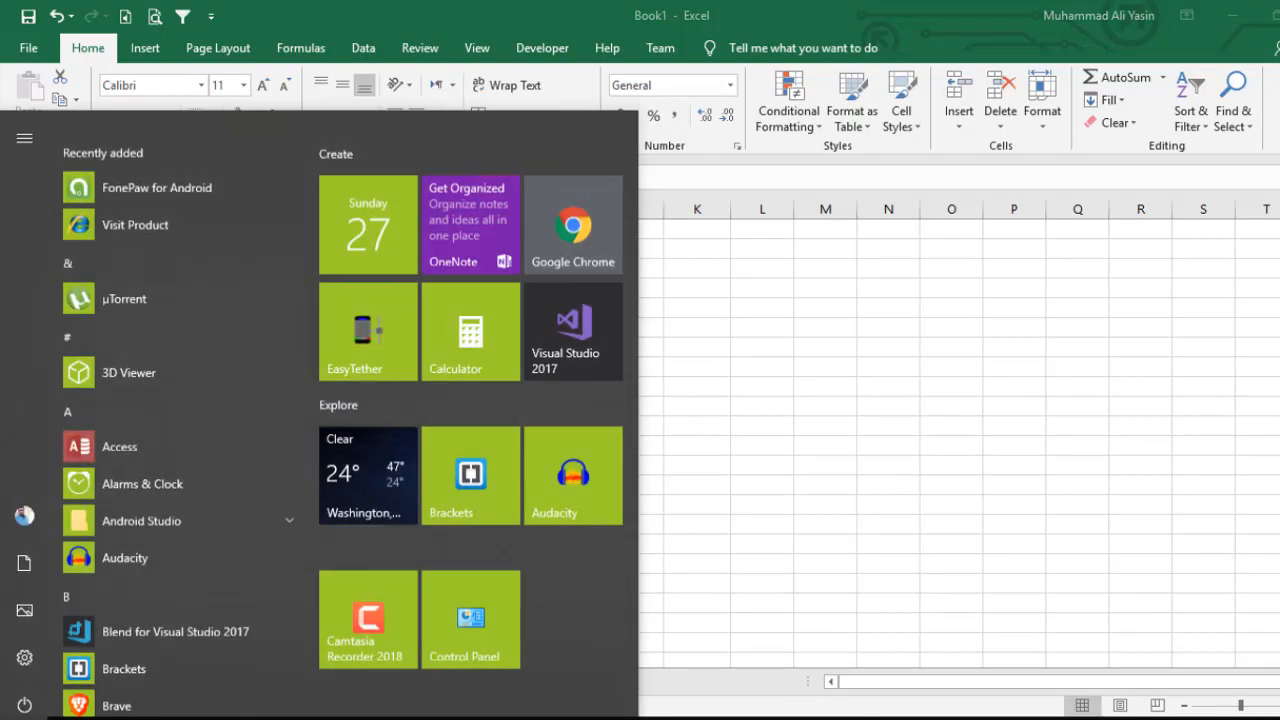
text(key)
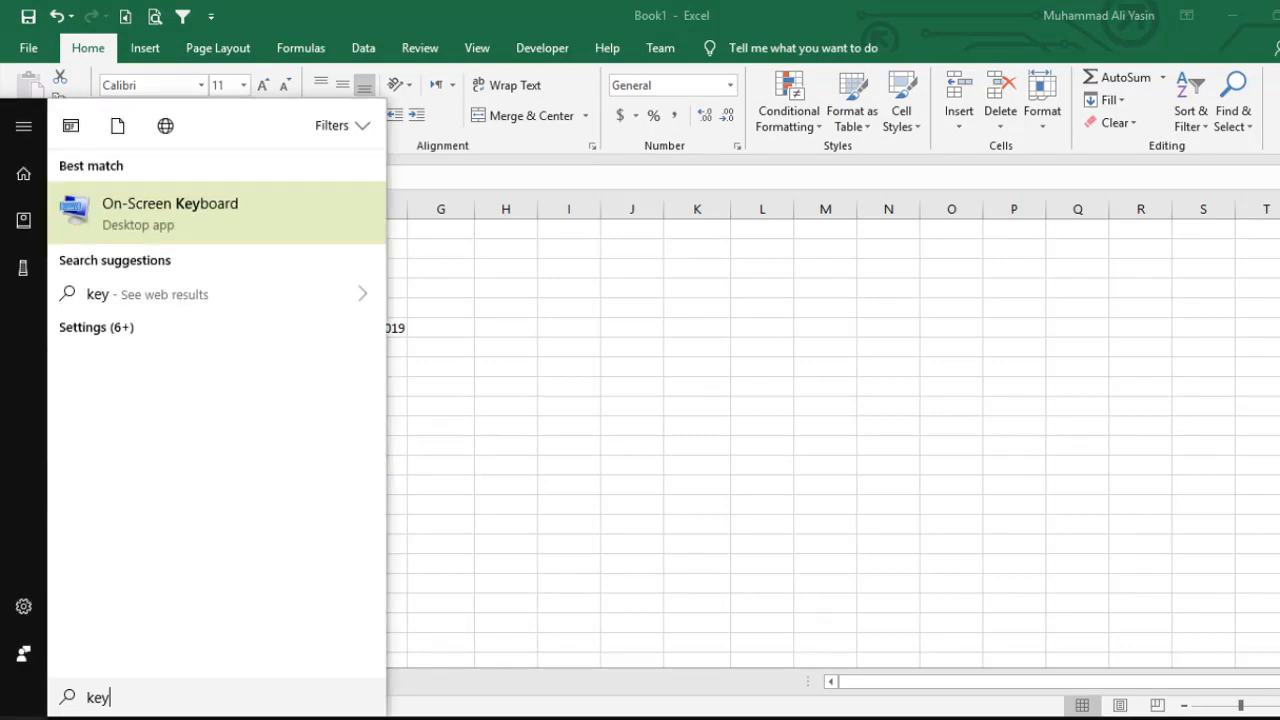
click(170, 213)
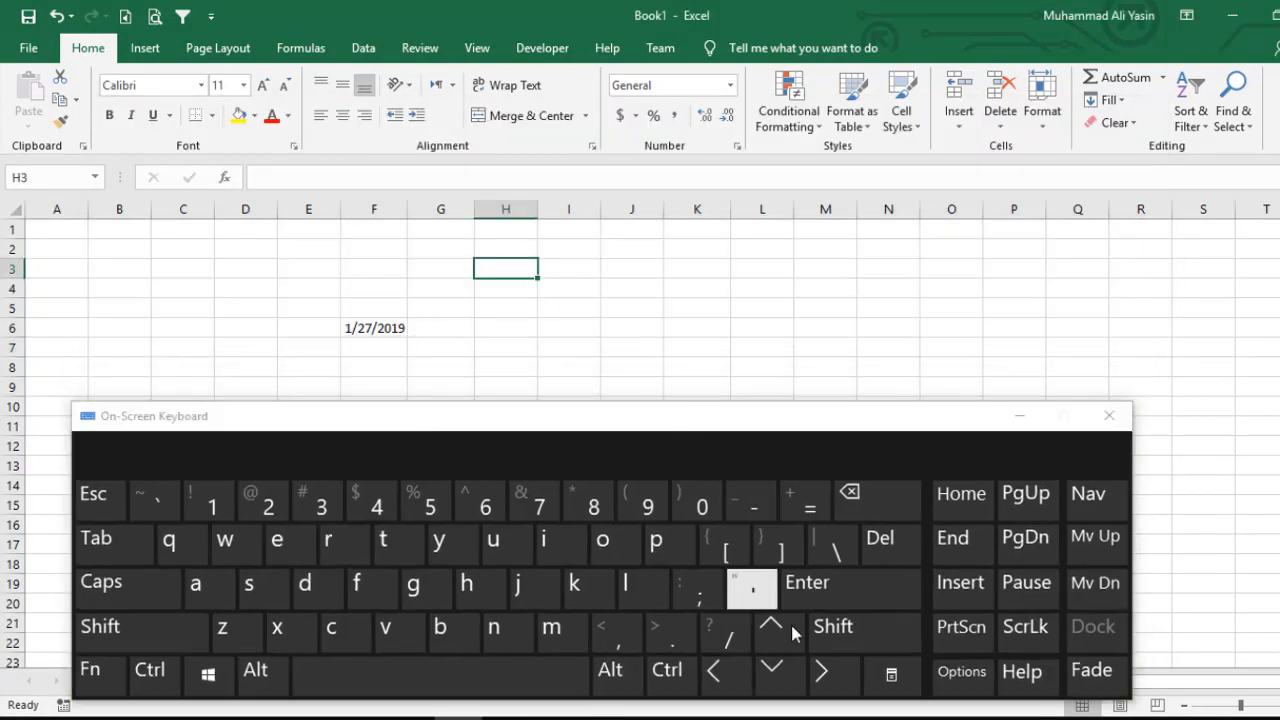
Step: Stamp 1/27/2019 into H3 and H4 via the on-screen keyboard, then close it
click(150, 669)
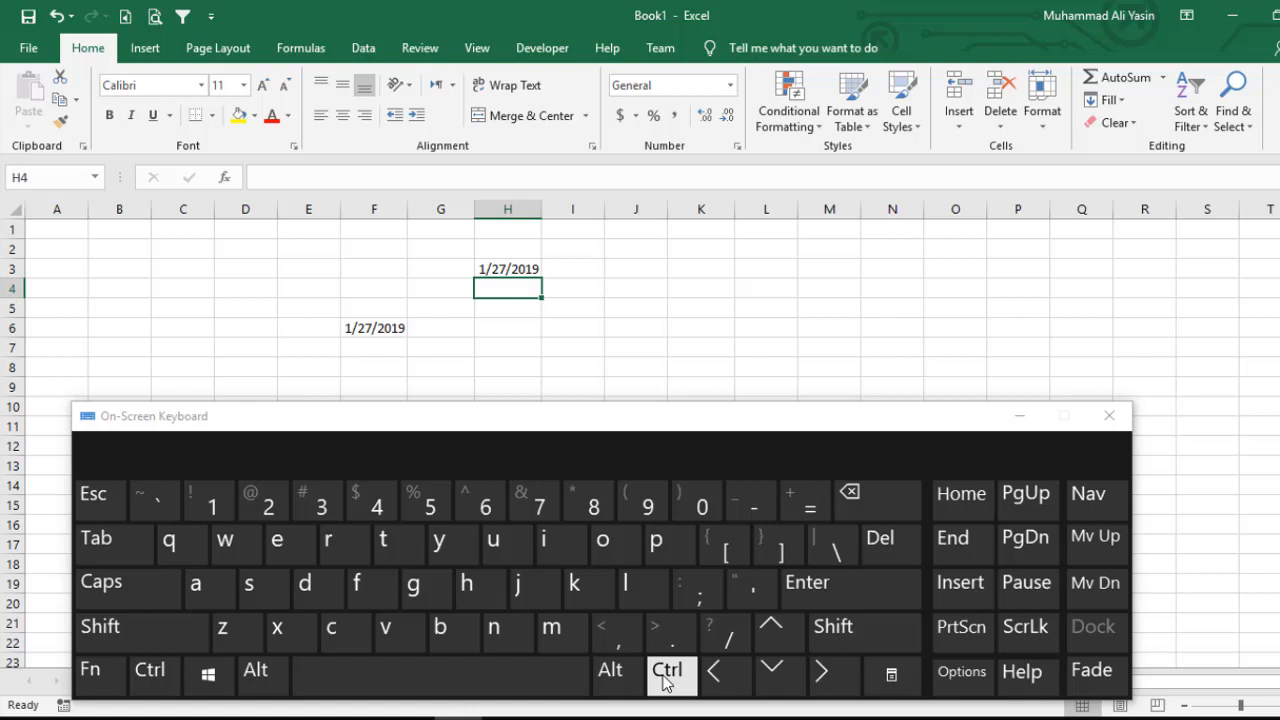
click(806, 582)
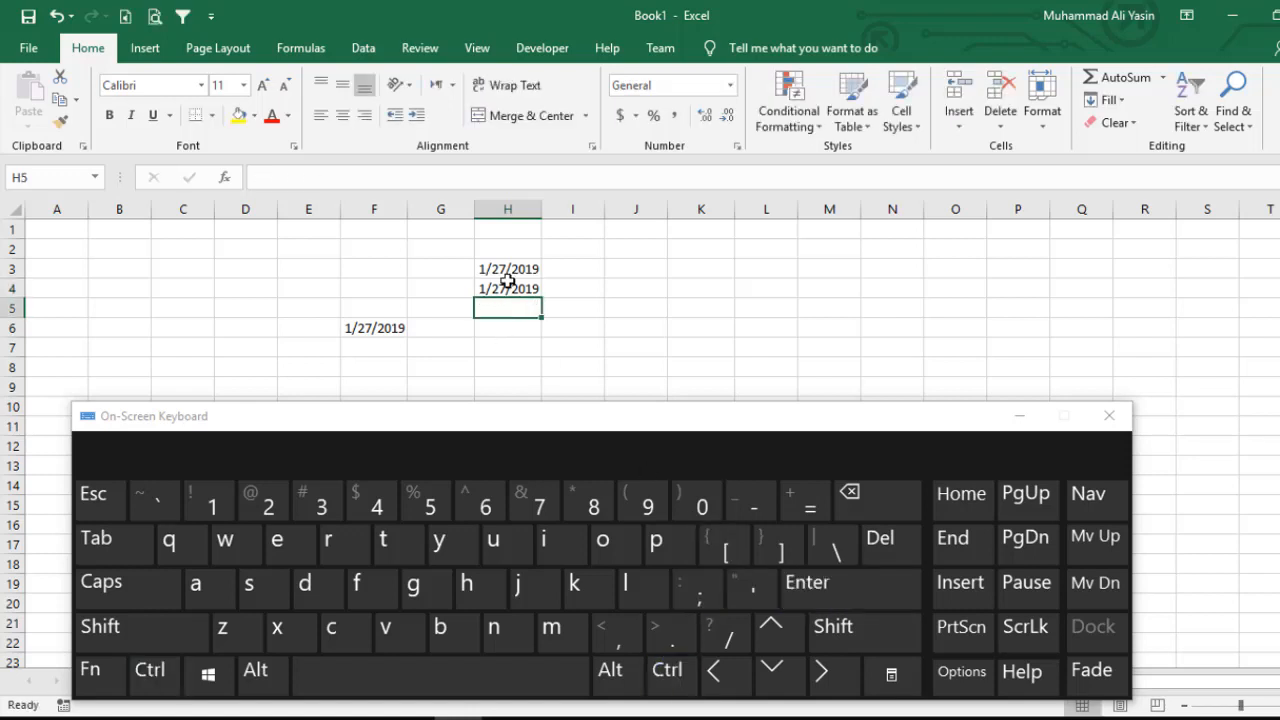
click(1108, 415)
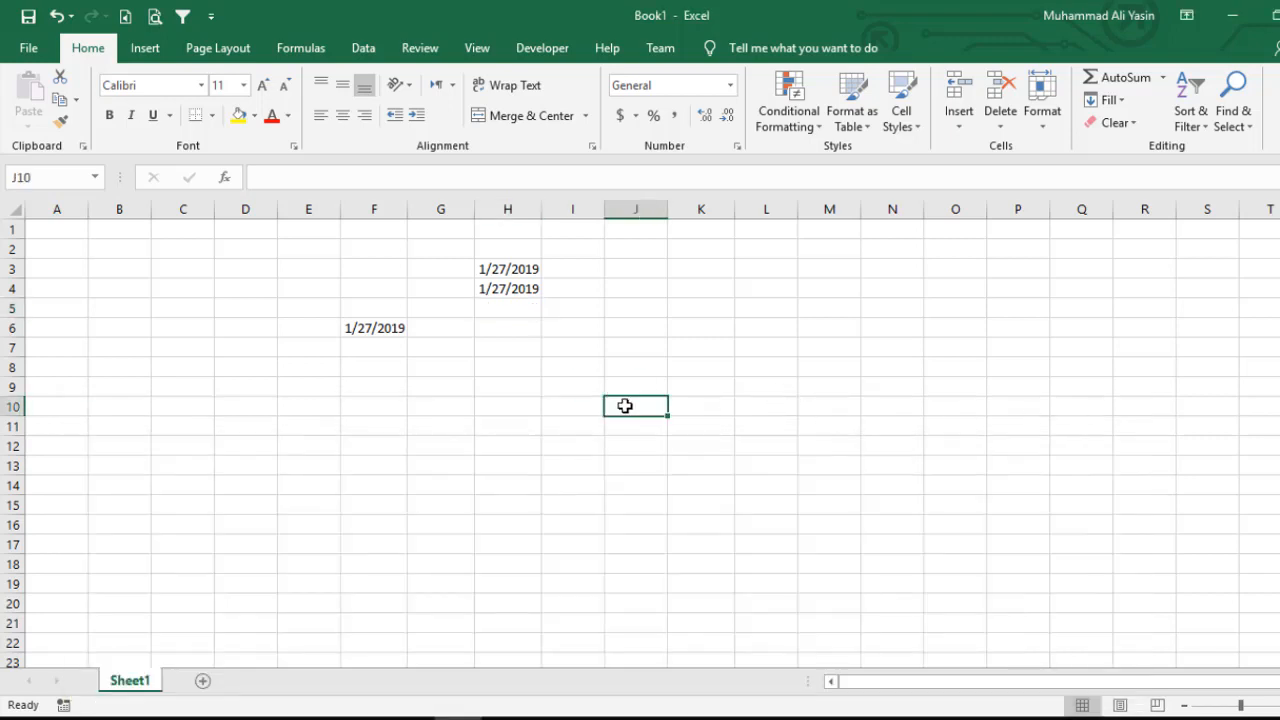